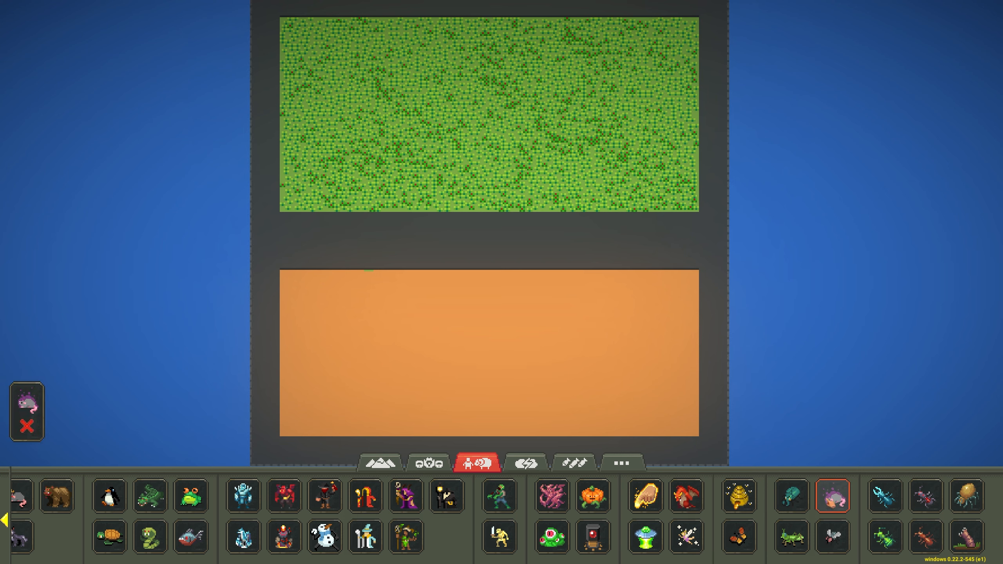
Spawn about a thousand rats across the orange sand field, raising world population to 1000
click(433, 347)
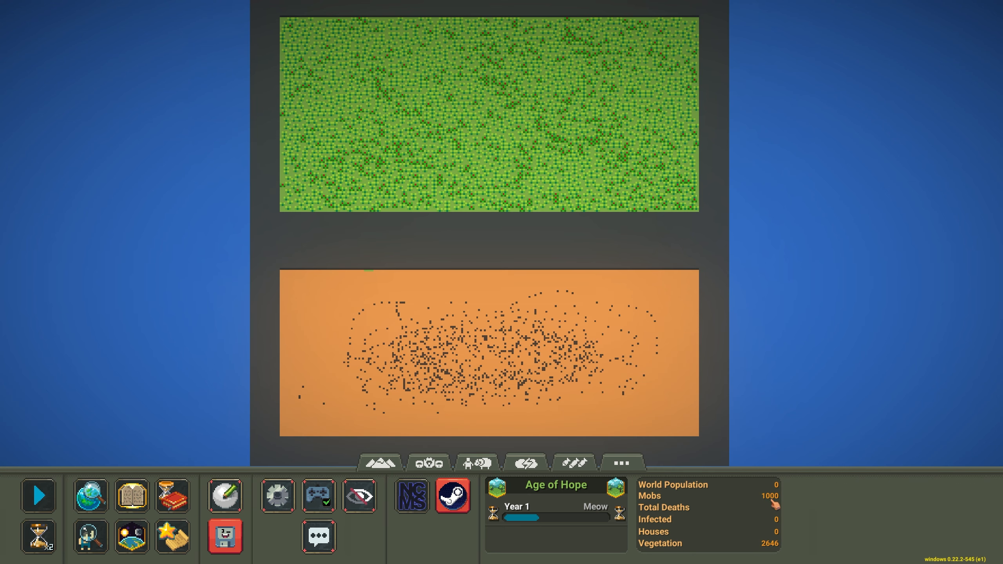
click(476, 463)
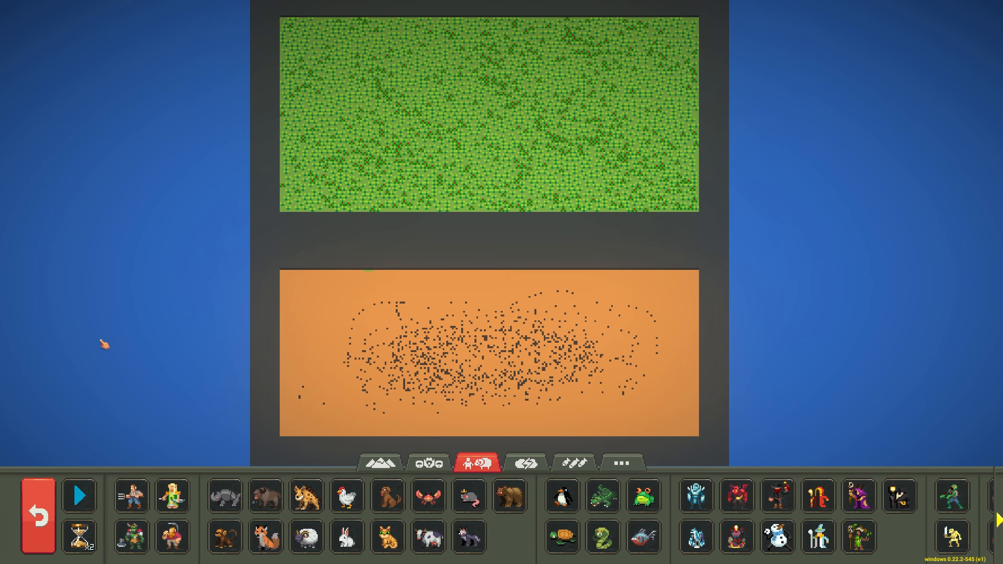
click(131, 536)
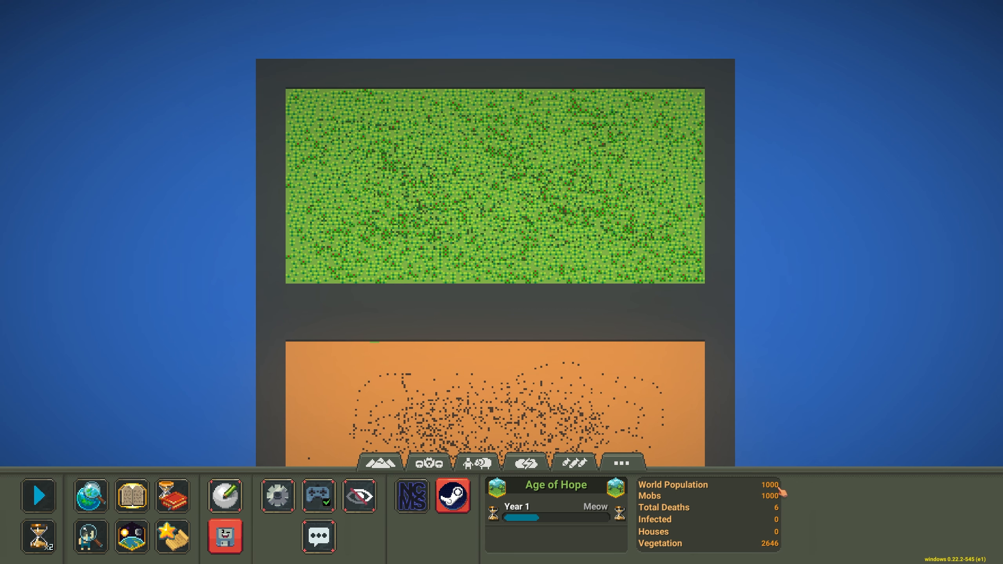
click(476, 462)
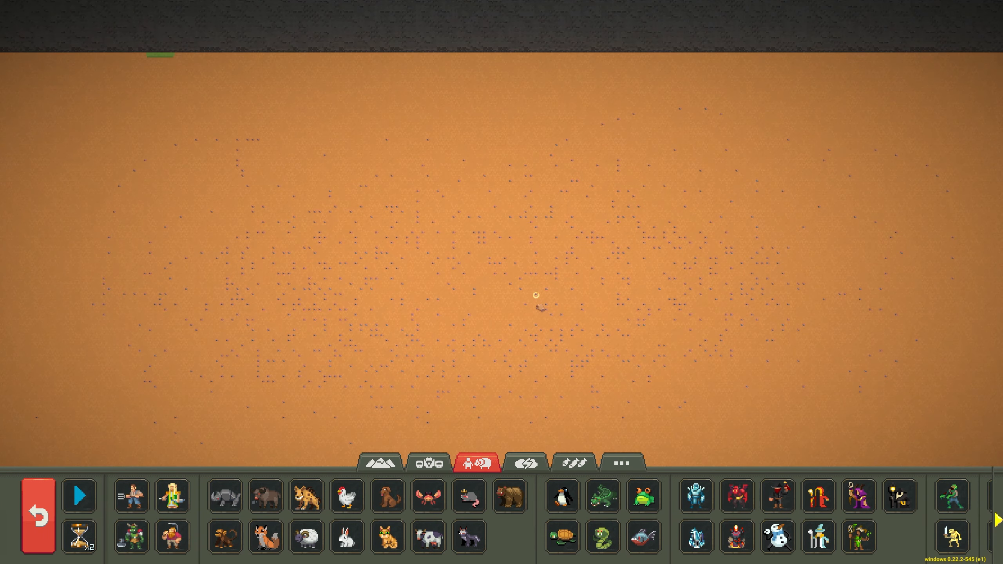
Inspect the rat king Arvan (level 1, 50 health) and close its details
click(469, 496)
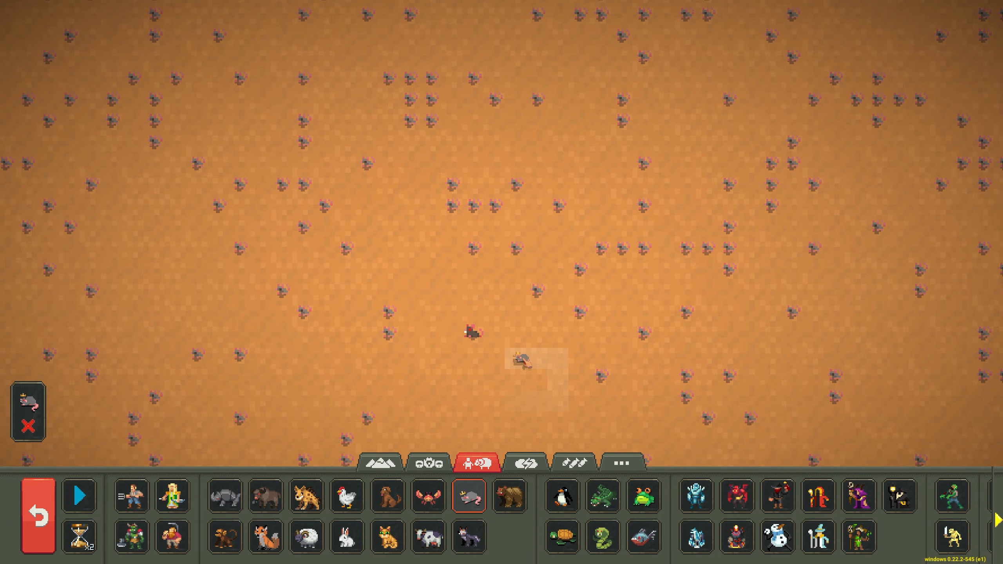
click(469, 331)
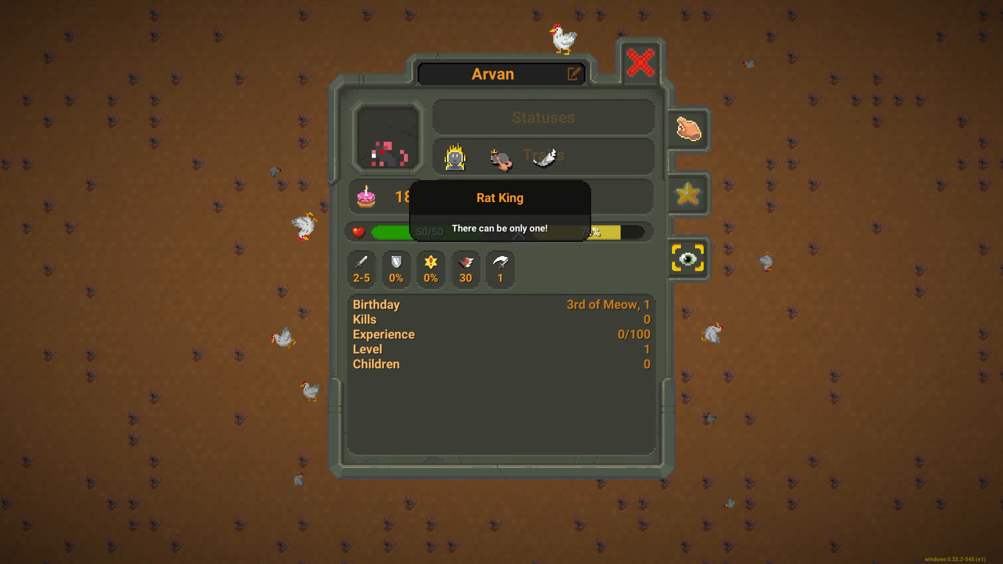
mouse_move(639, 62)
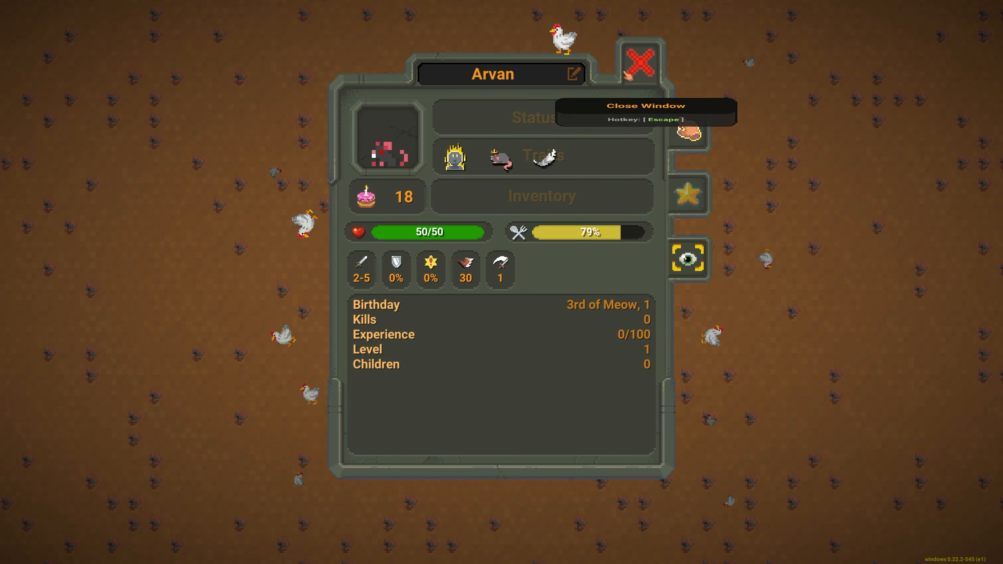
click(638, 62)
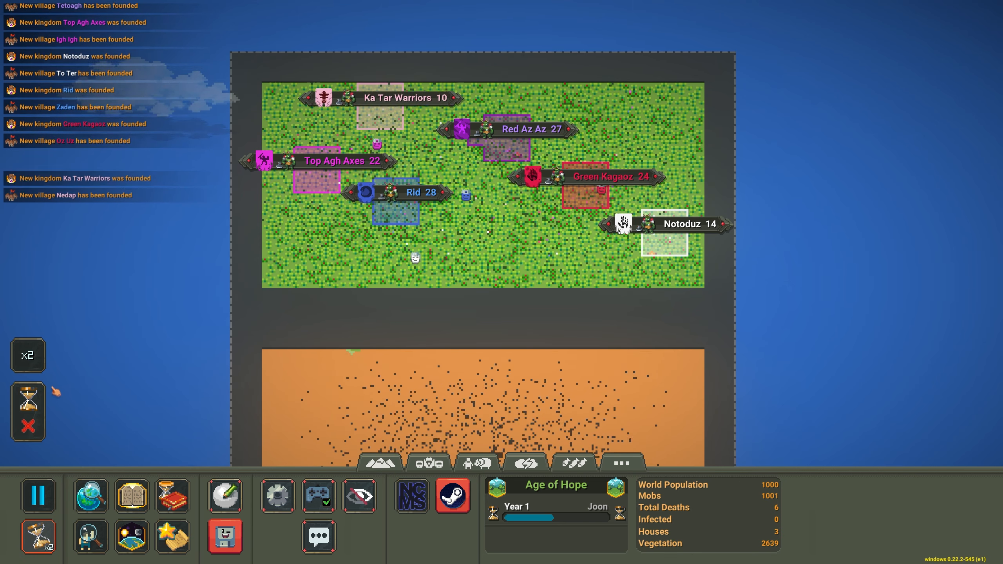
Run time faster so orc kingdoms like Bloody Agh Urg and Green Kagaoz spread by Year 2
click(38, 496)
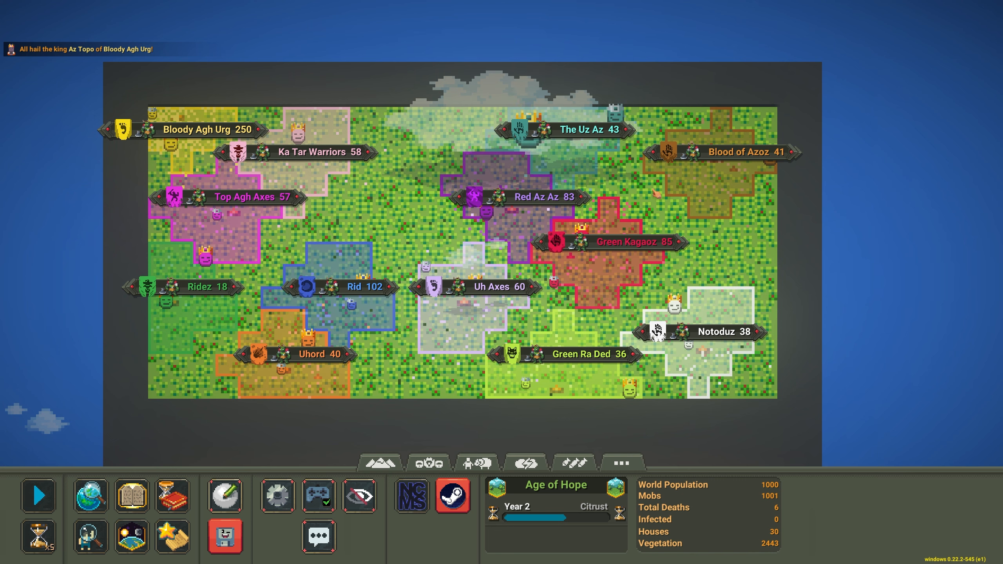
Switch off random invasions and other disasters in World Laws, then close the window
click(131, 496)
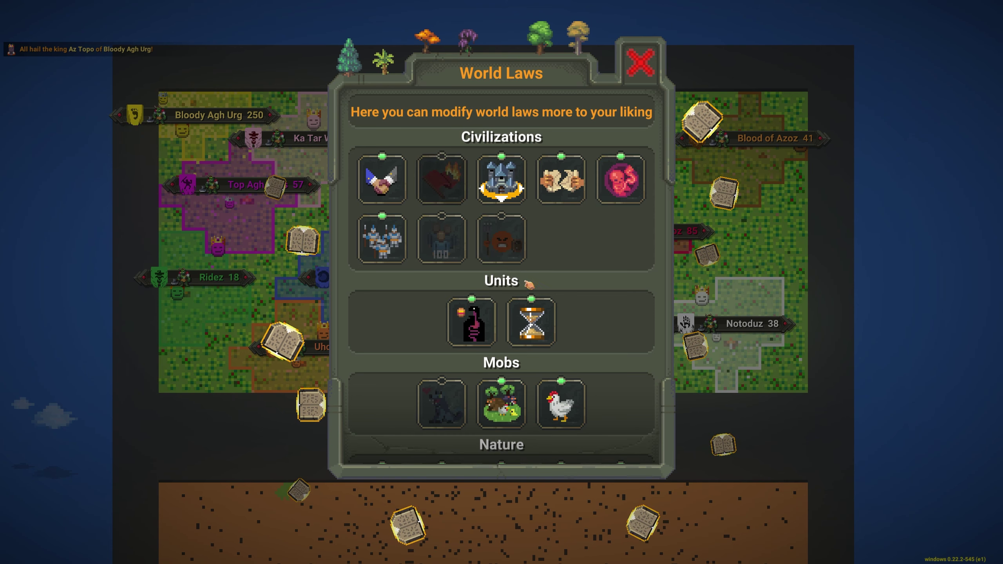
scroll(down, 3)
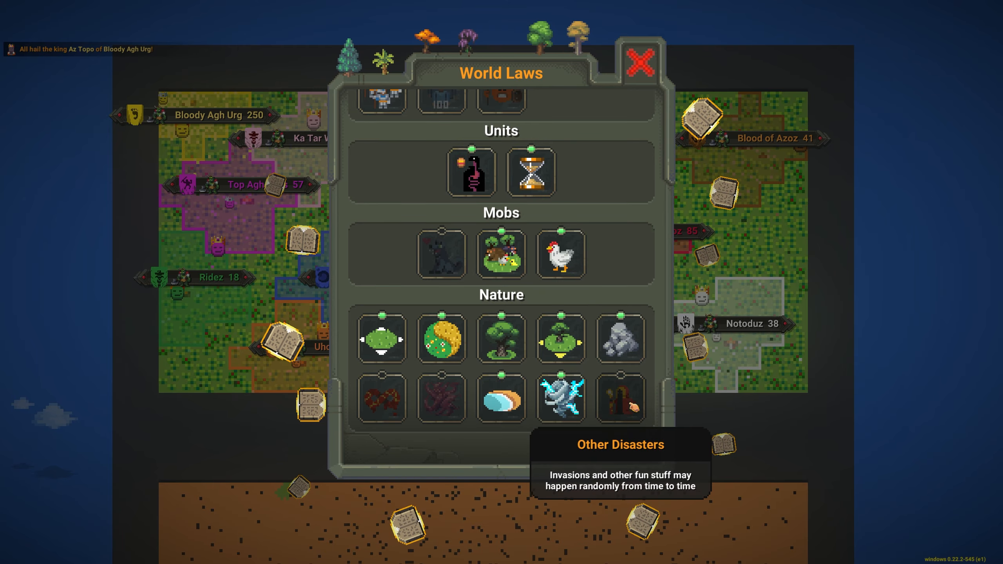
scroll(up, 3)
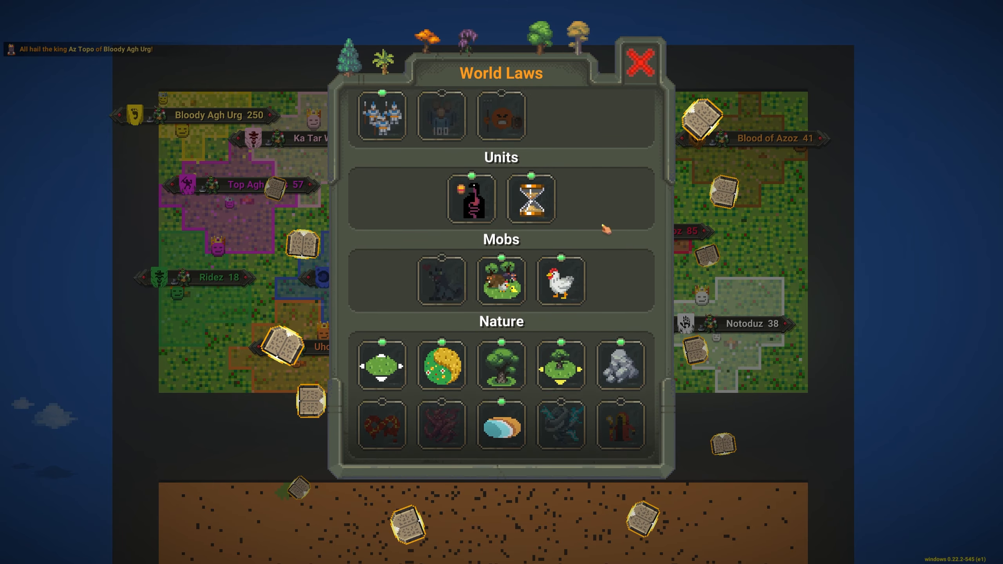
click(638, 62)
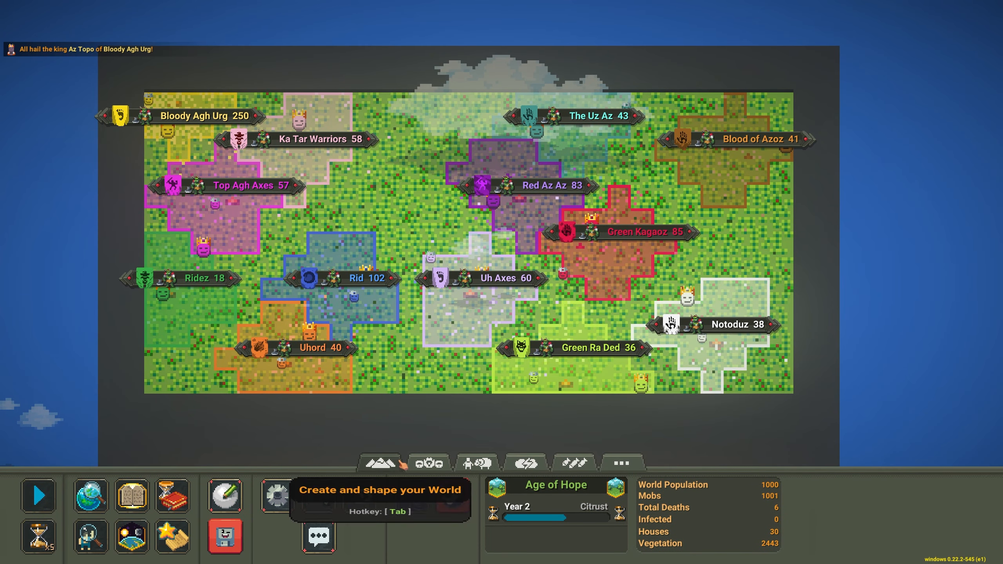
Let the simulation run until Top Agh Axes conquers the whole grassland by year 81
click(427, 461)
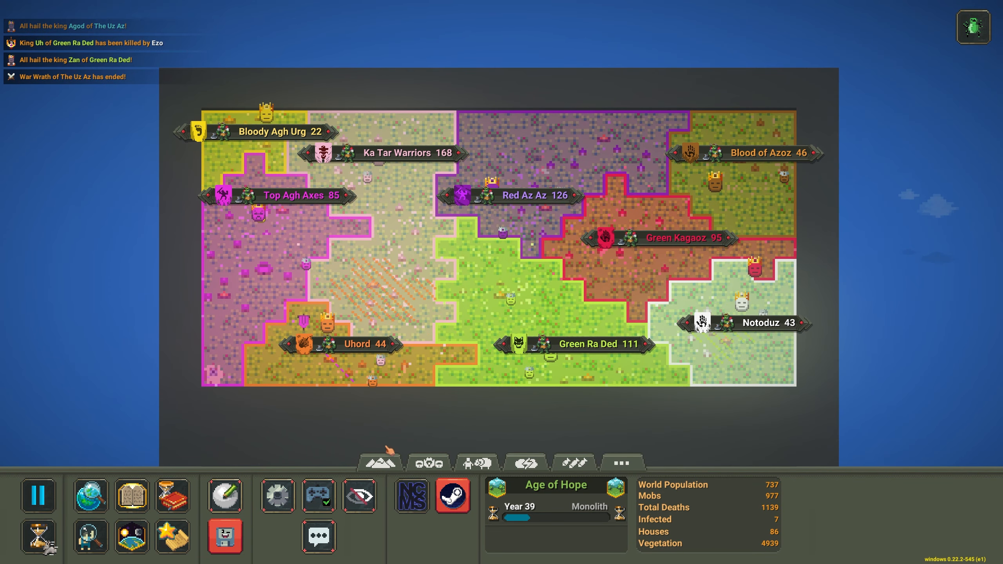
click(39, 496)
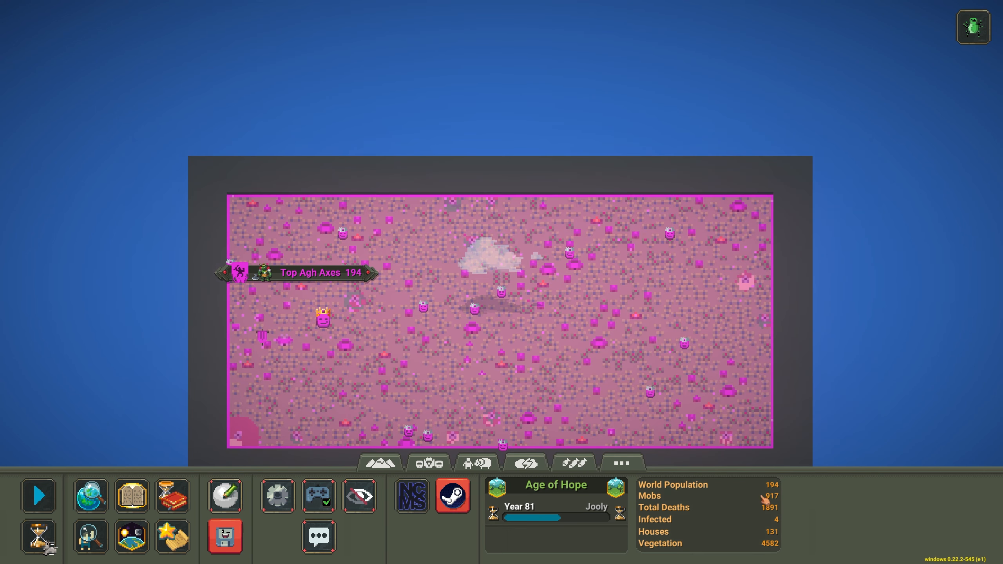
mouse_move(765, 510)
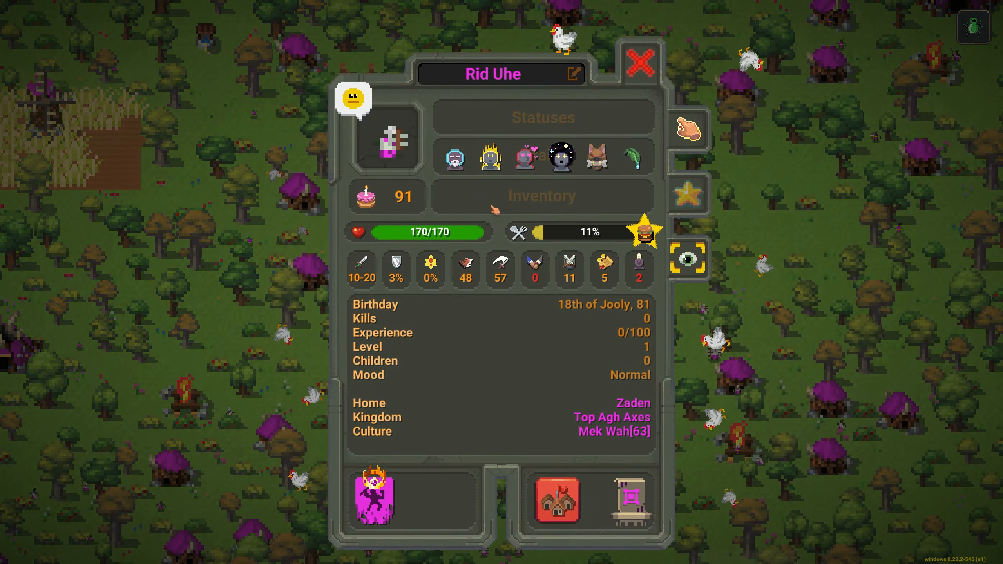
Close the Rid Uhe and rat king Maxom windows and dismiss the terrain powers
click(641, 63)
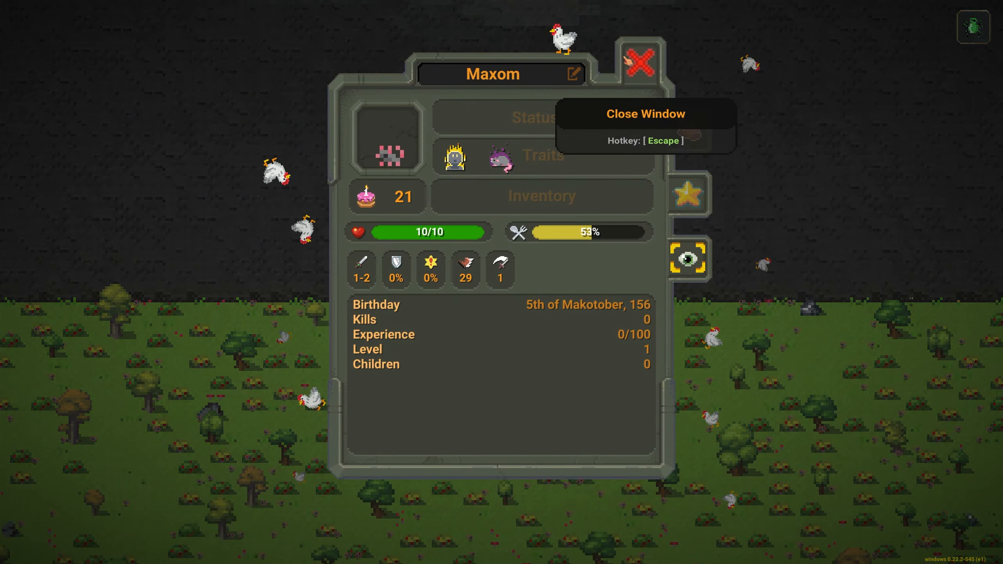
click(639, 61)
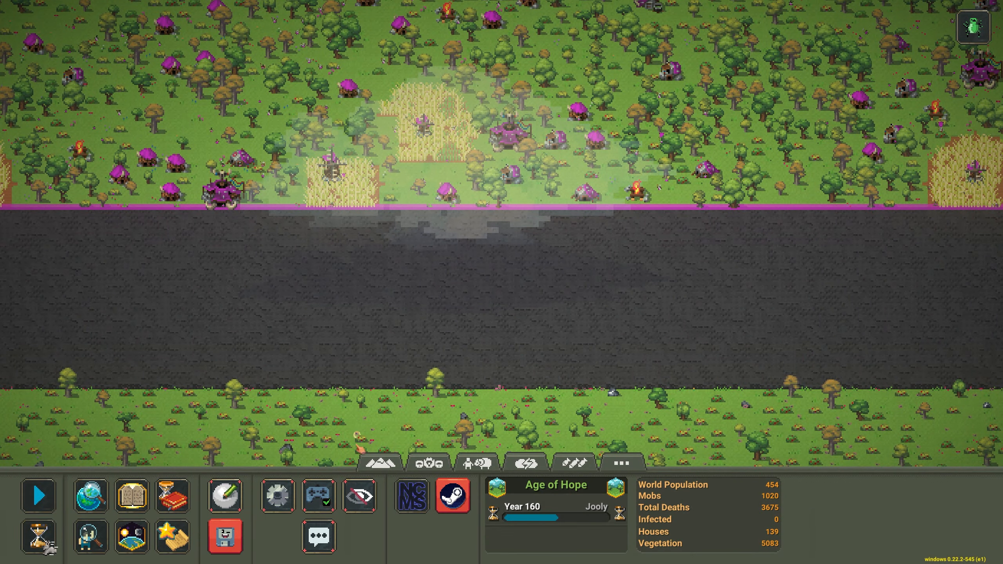
click(378, 462)
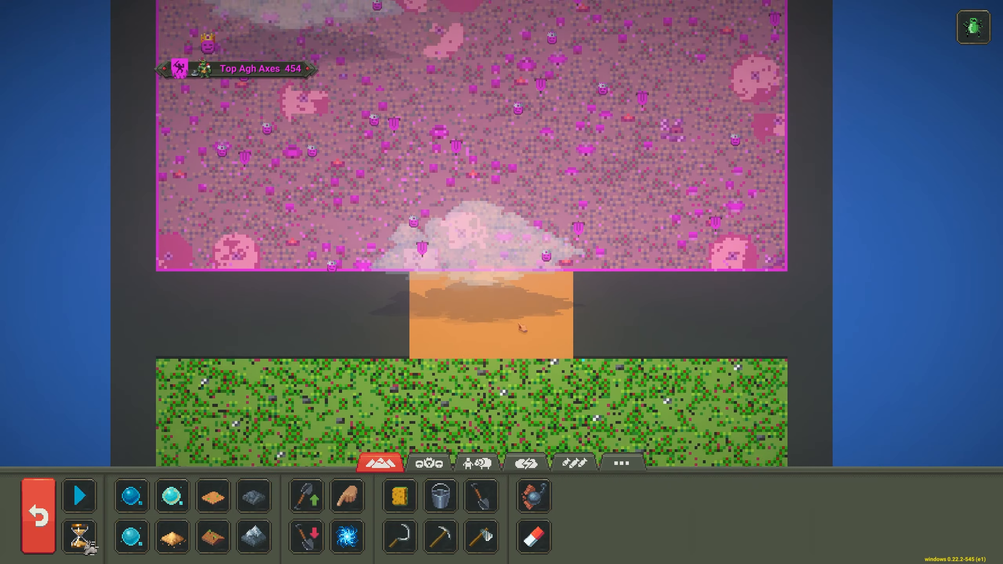
click(37, 515)
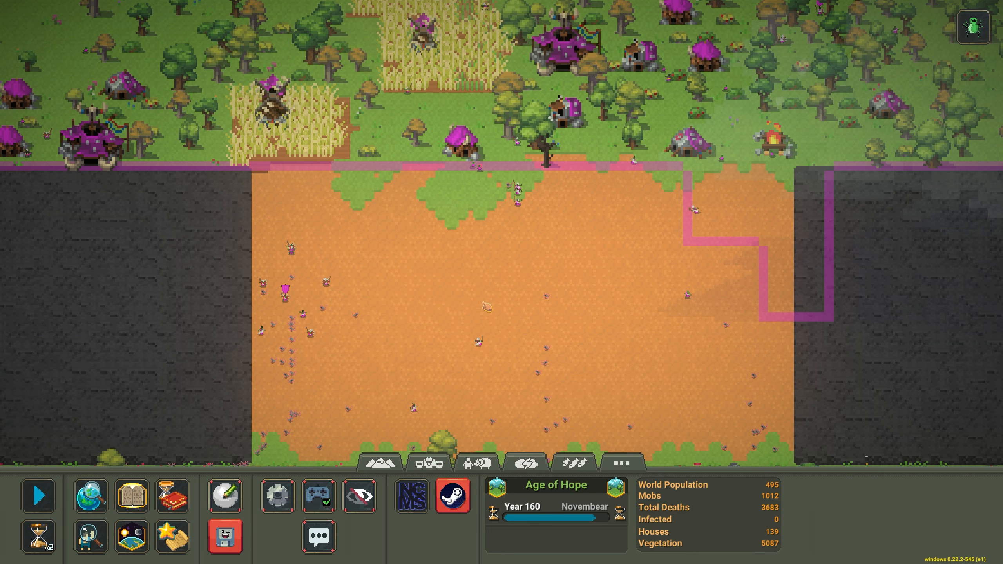
View the rat king Bxom from the Favorites list and close its details
click(171, 533)
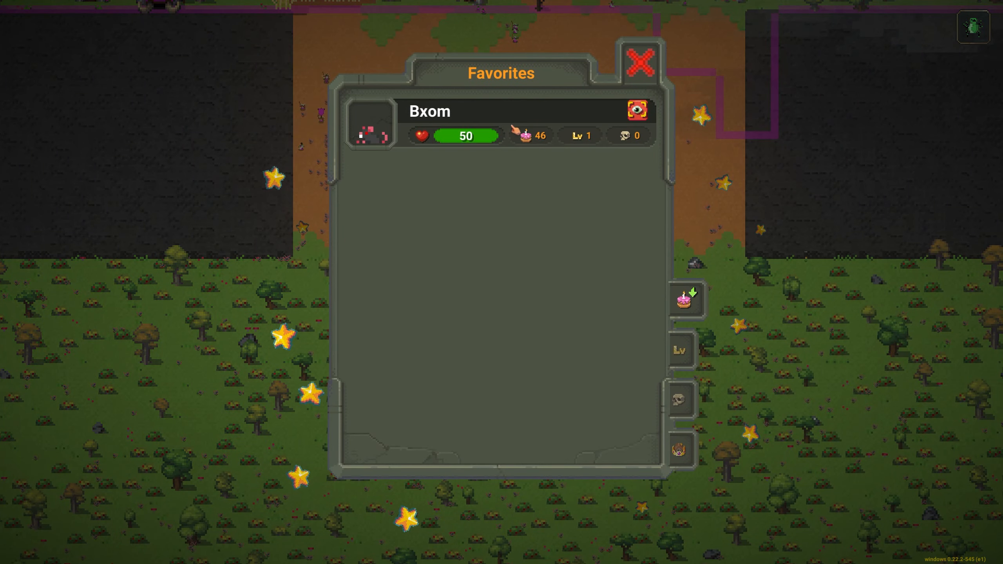
click(635, 109)
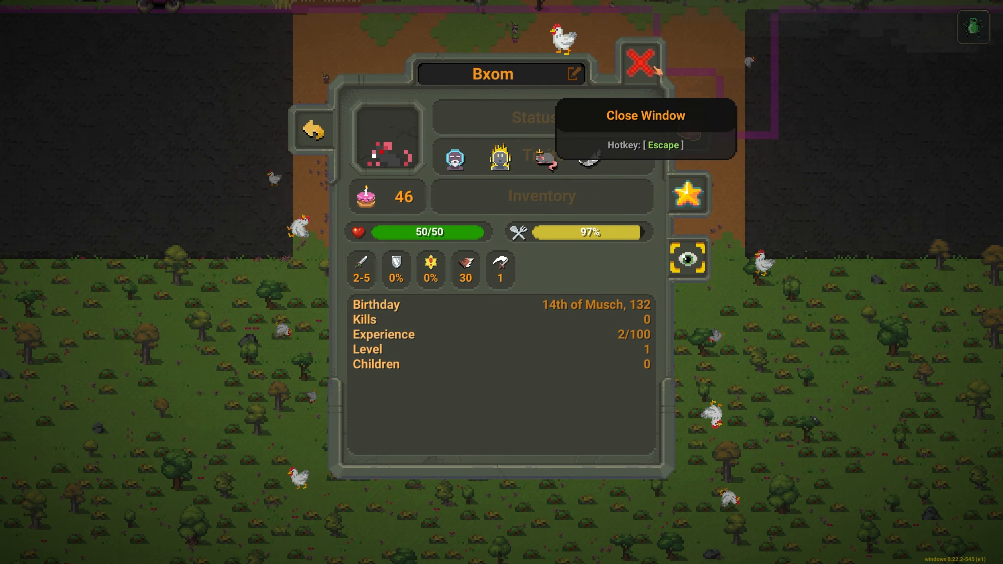
click(644, 64)
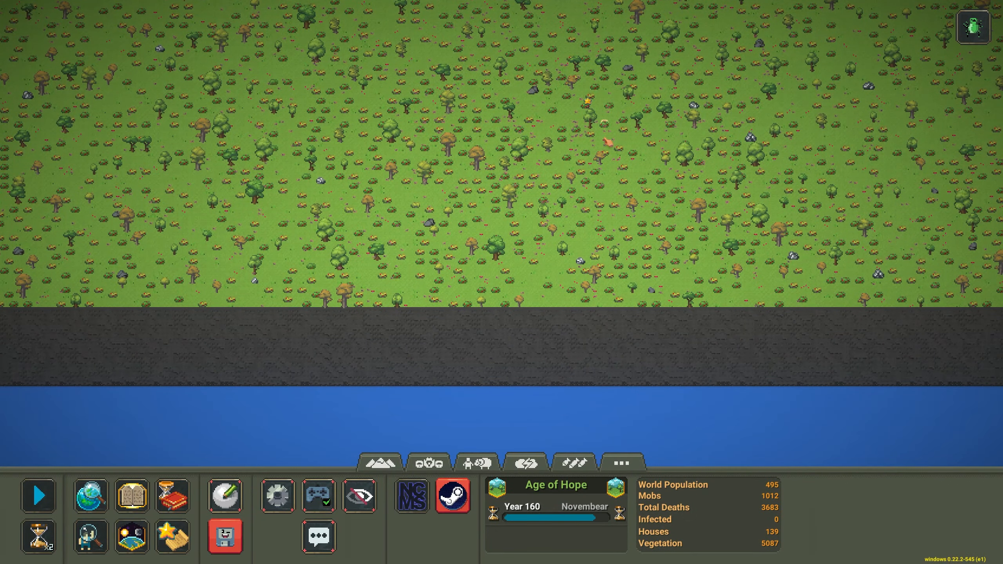
Resume time, then inspect and close the orcs Ighokh and Ekogar
click(38, 496)
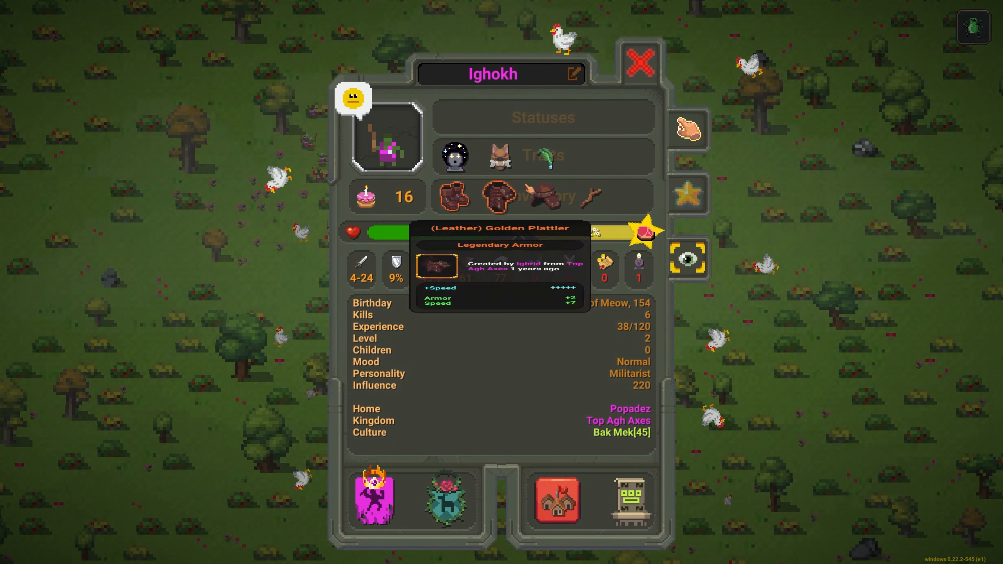
click(641, 66)
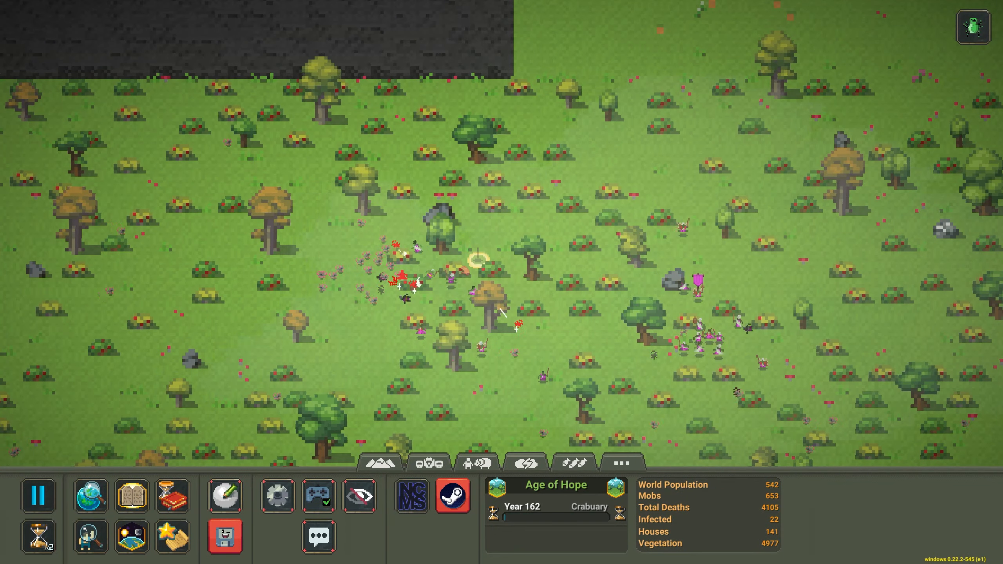
click(422, 281)
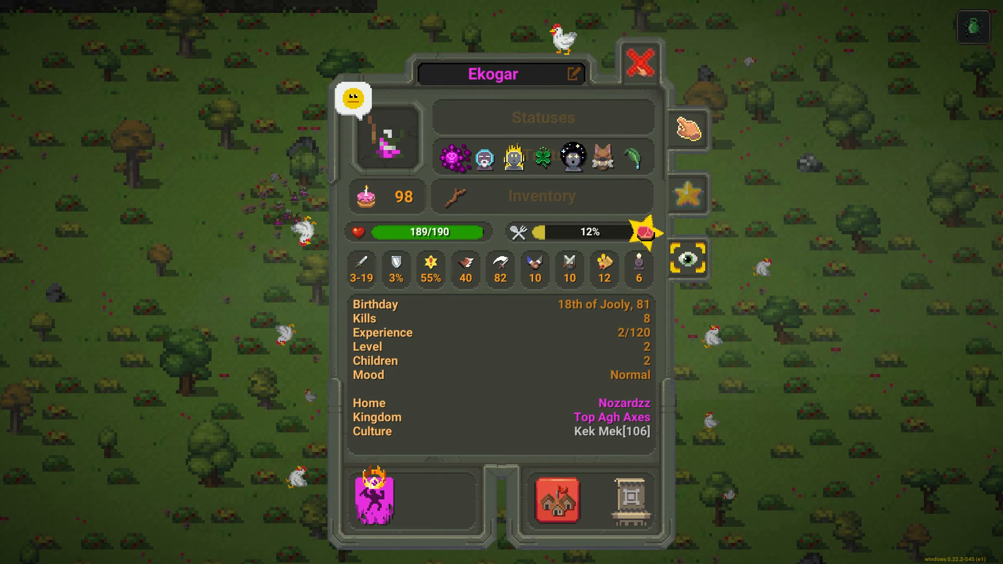
click(640, 65)
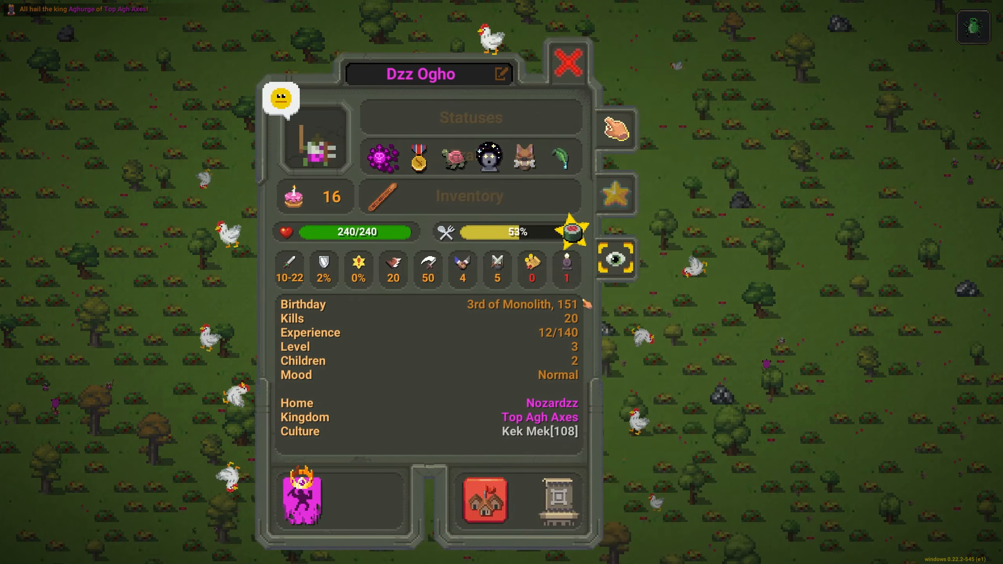
Close Dzz Ogho's window and inspect the orc Az Uza of Top Agh Axes
click(568, 61)
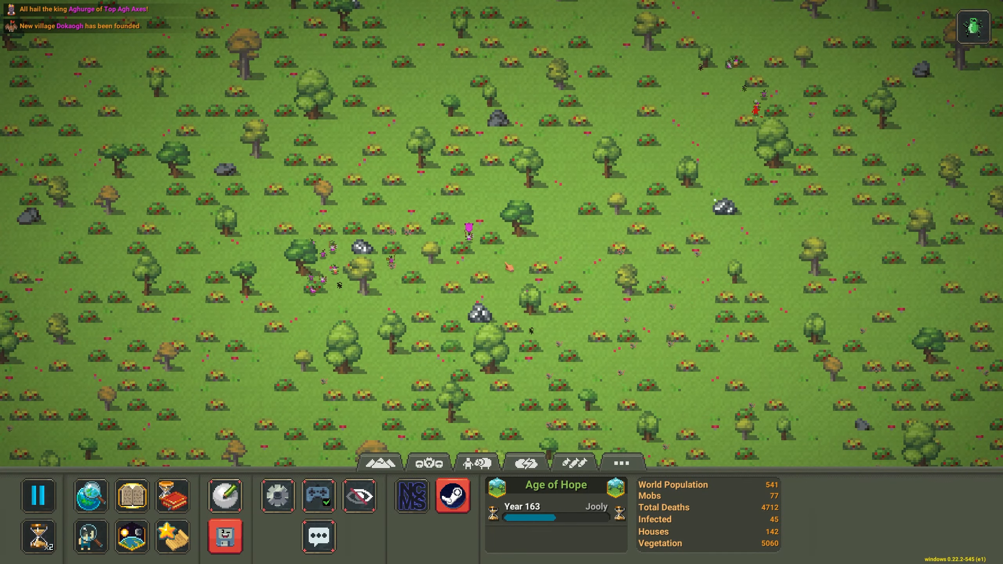
click(470, 227)
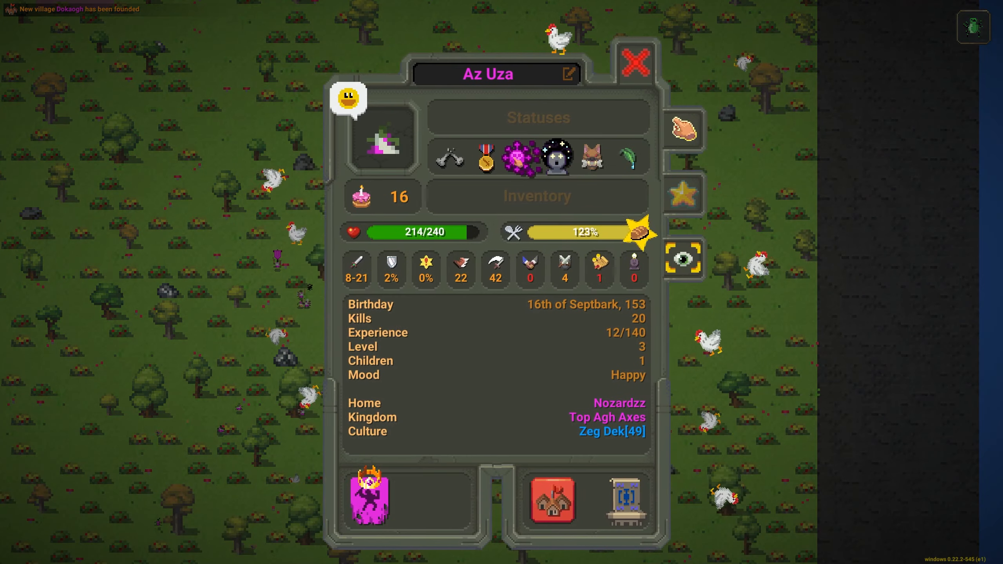
Close the Az Uza, Zetad and Odaz windows and inspect the orc Ezogh
click(634, 63)
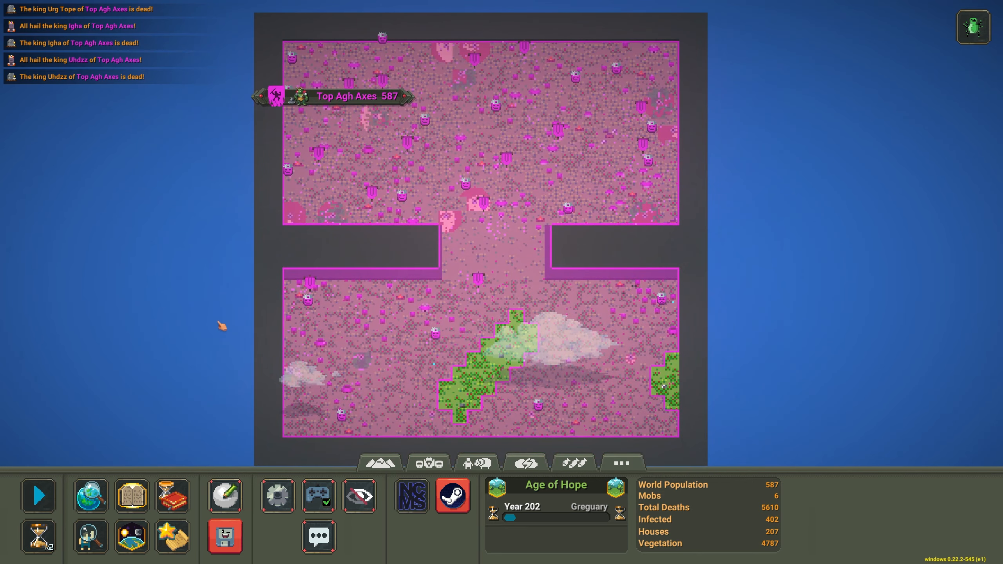
mouse_move(745, 494)
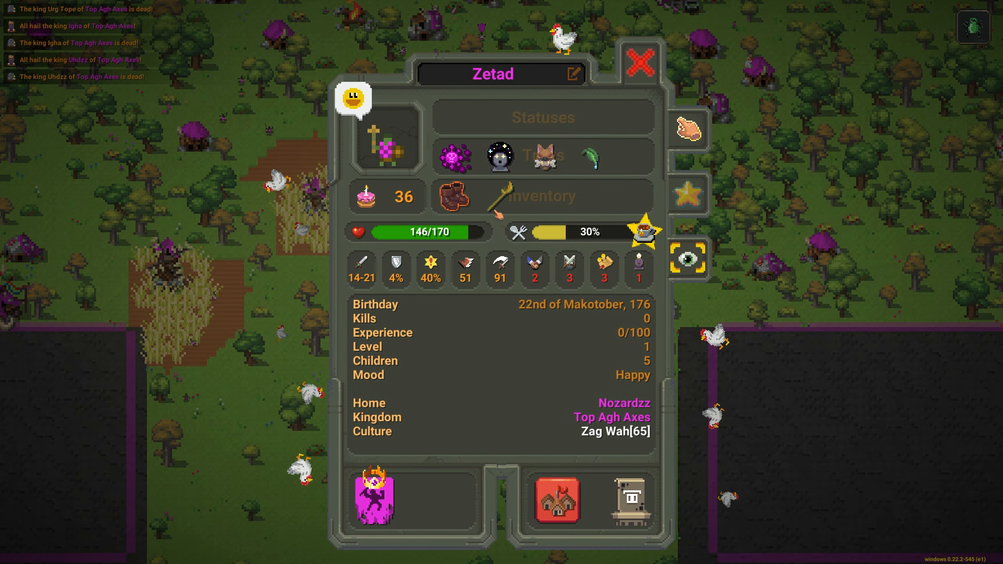
click(641, 65)
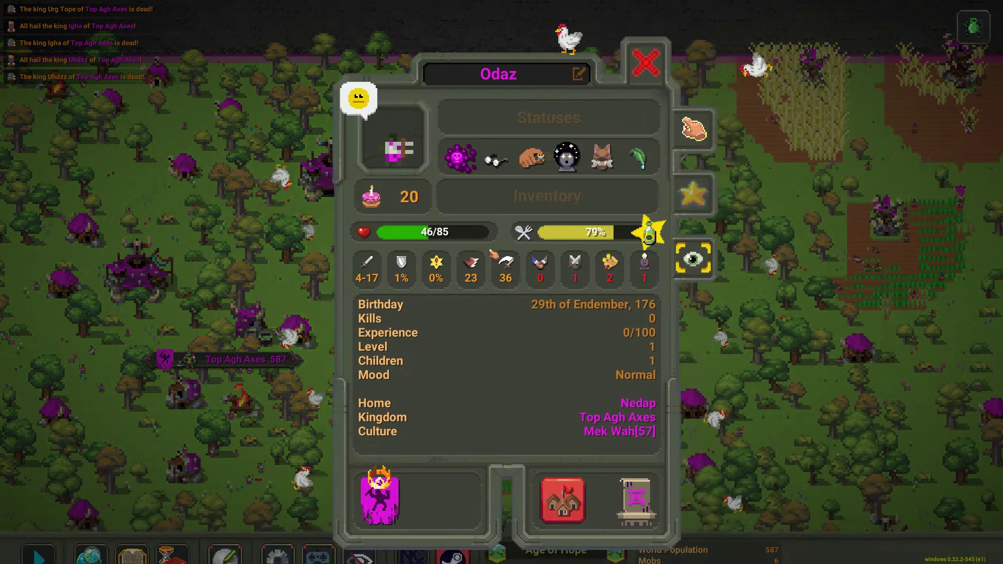
click(645, 66)
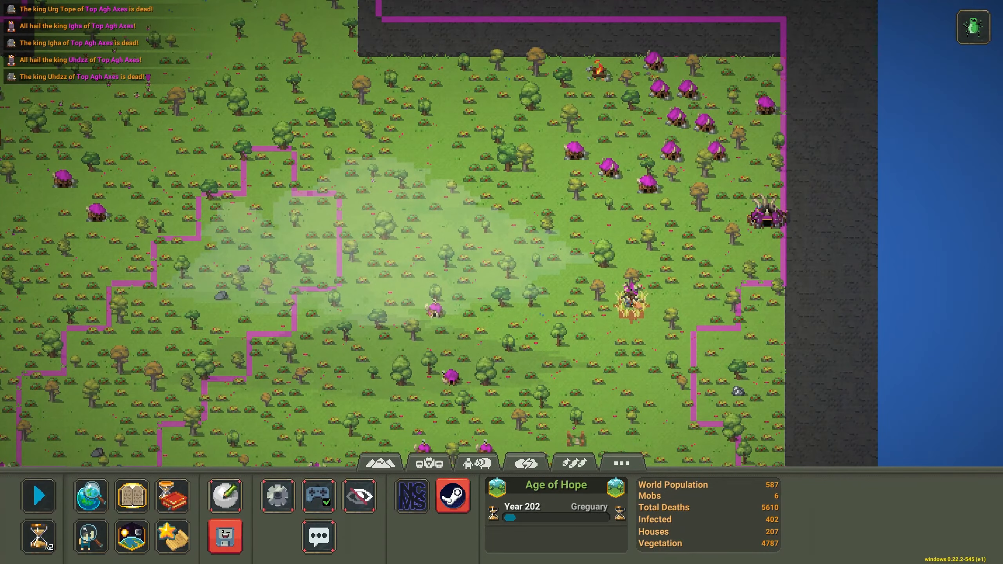
click(629, 301)
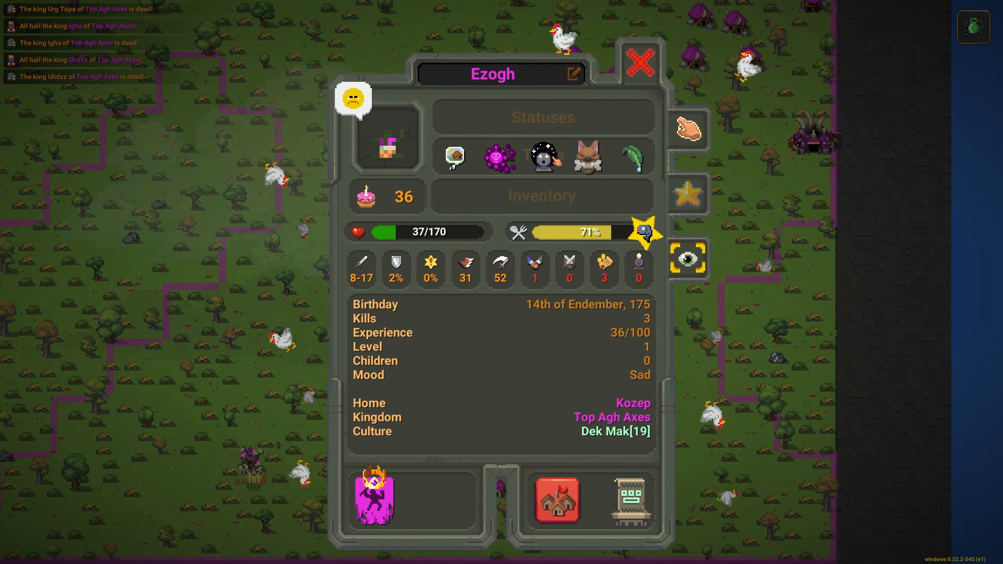
Close Ezogh's and Az's windows and resume time until Top Agh Axes reaches 804 by year 242
click(640, 64)
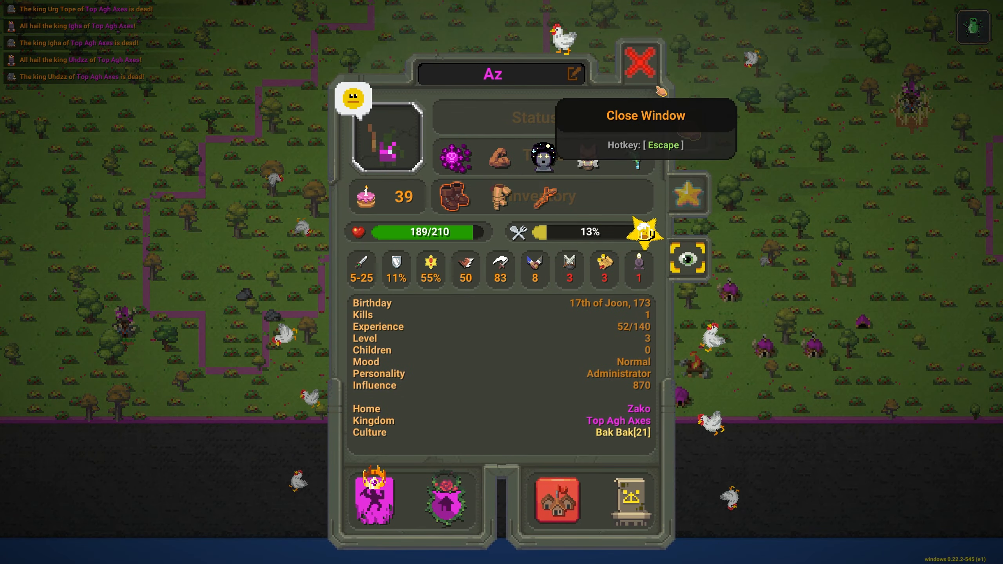
mouse_move(690, 127)
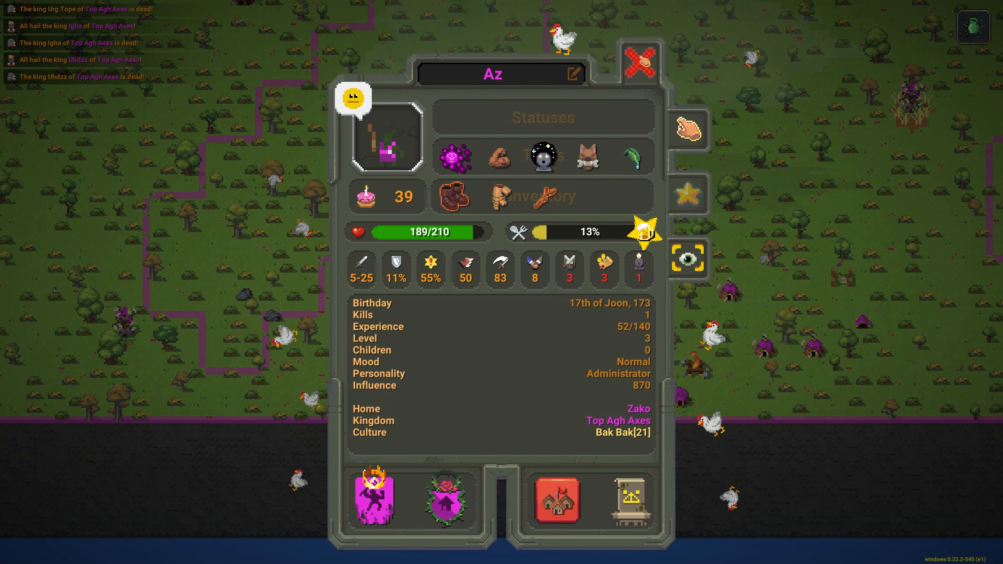
click(635, 67)
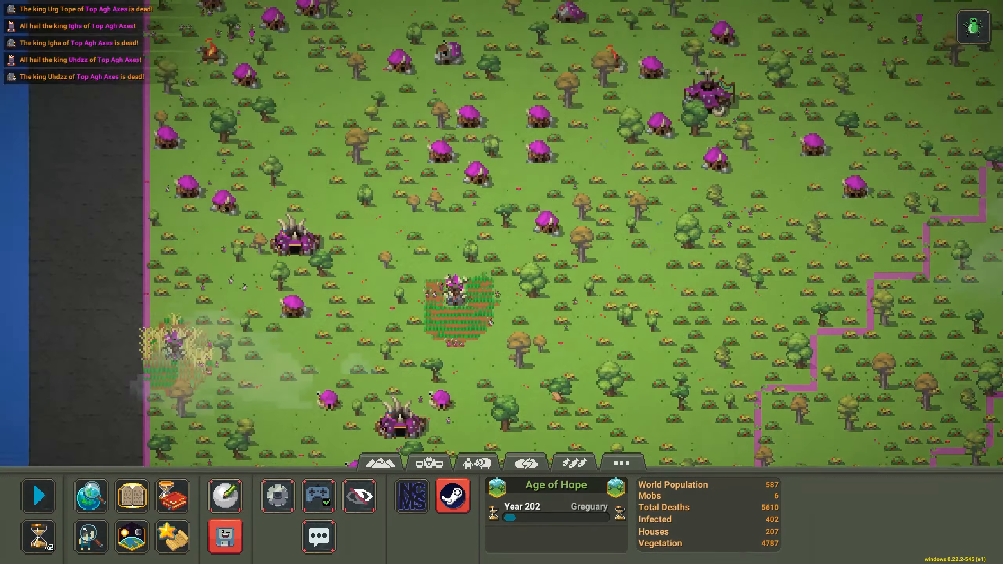
click(37, 496)
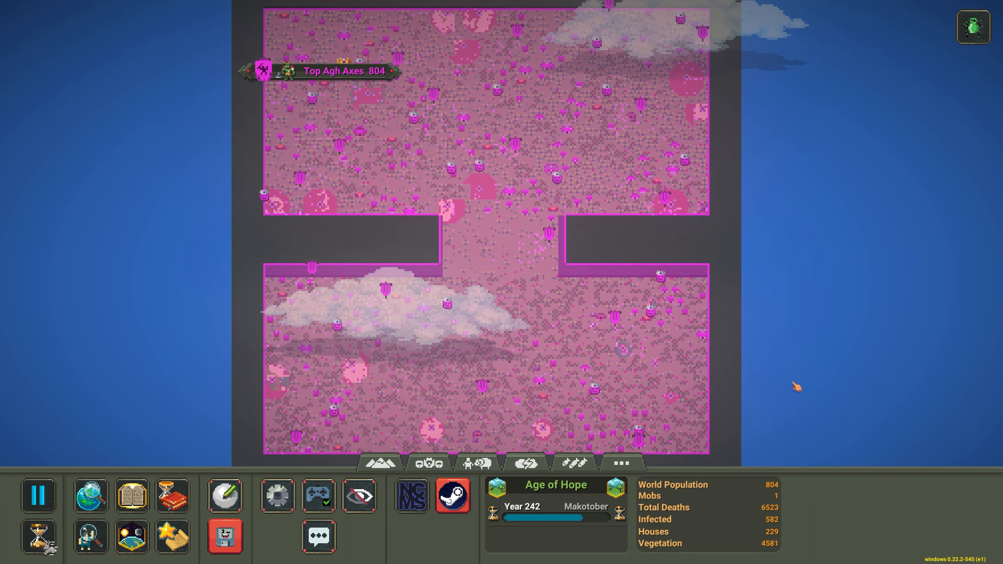
Pause, spawn a 10,000-rat horde, and view the world statistics listing 10,008 beasts
click(477, 462)
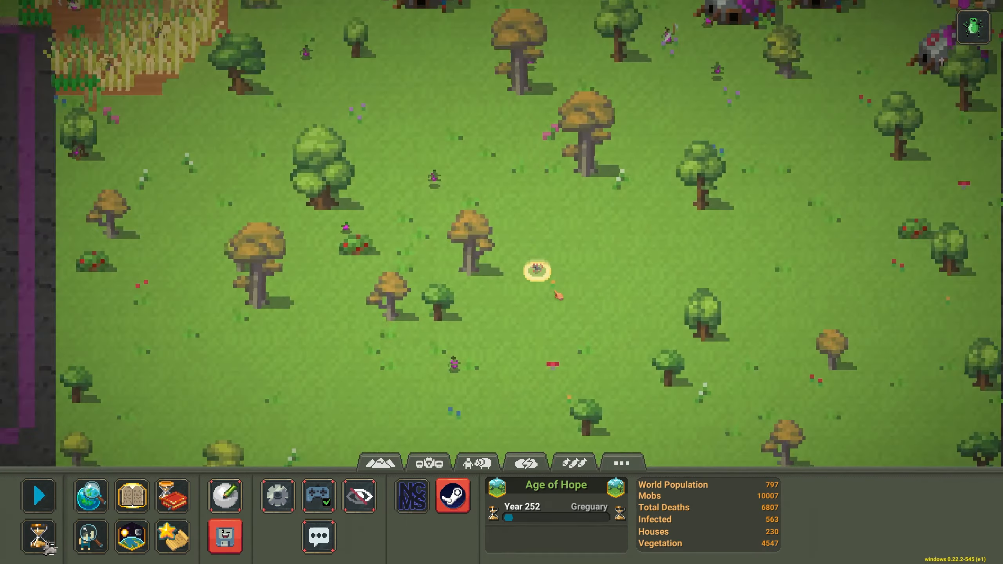
click(536, 269)
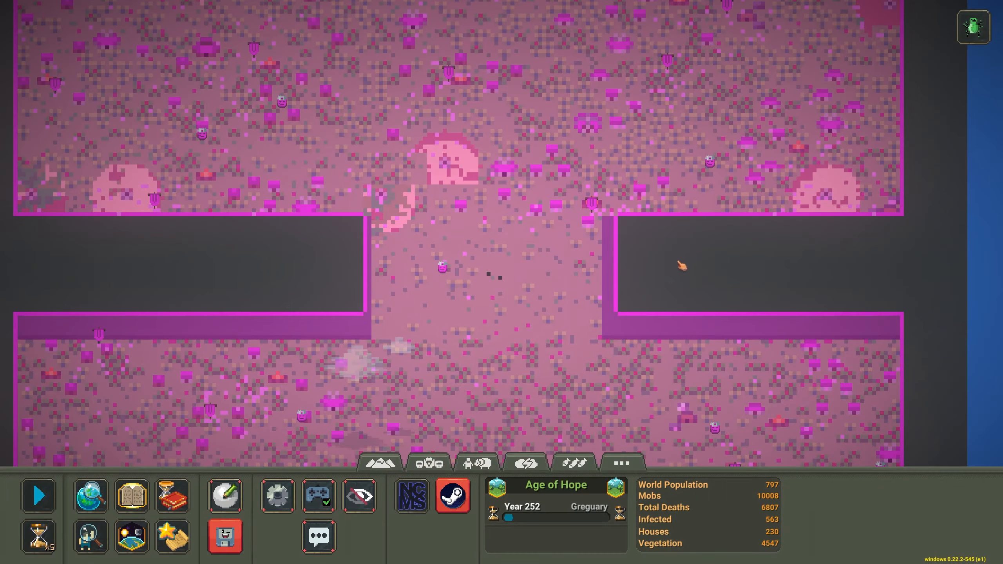
click(38, 496)
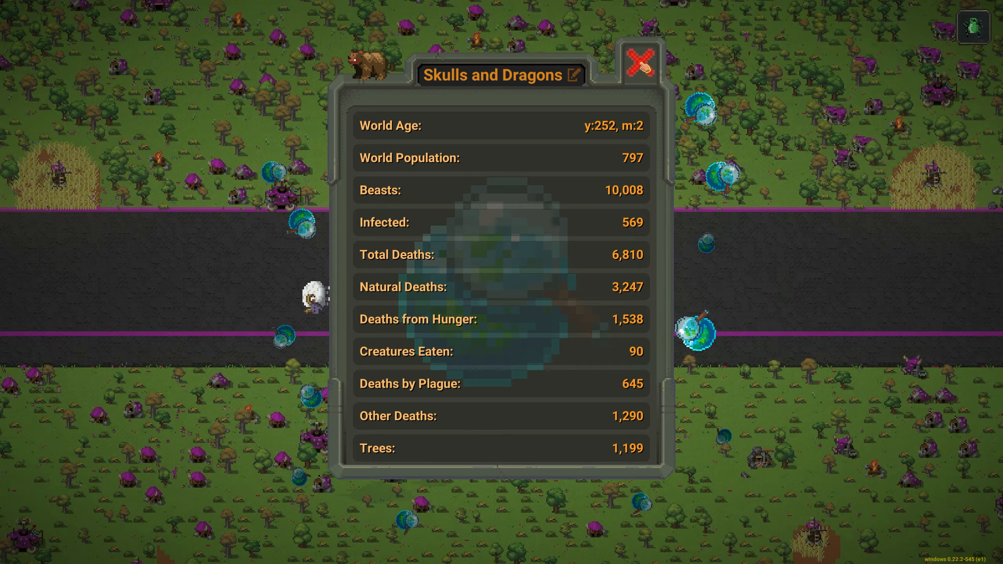
Close the statistics, watch the rat horde advance, and view the Favorites list with the rat Cxid
click(638, 62)
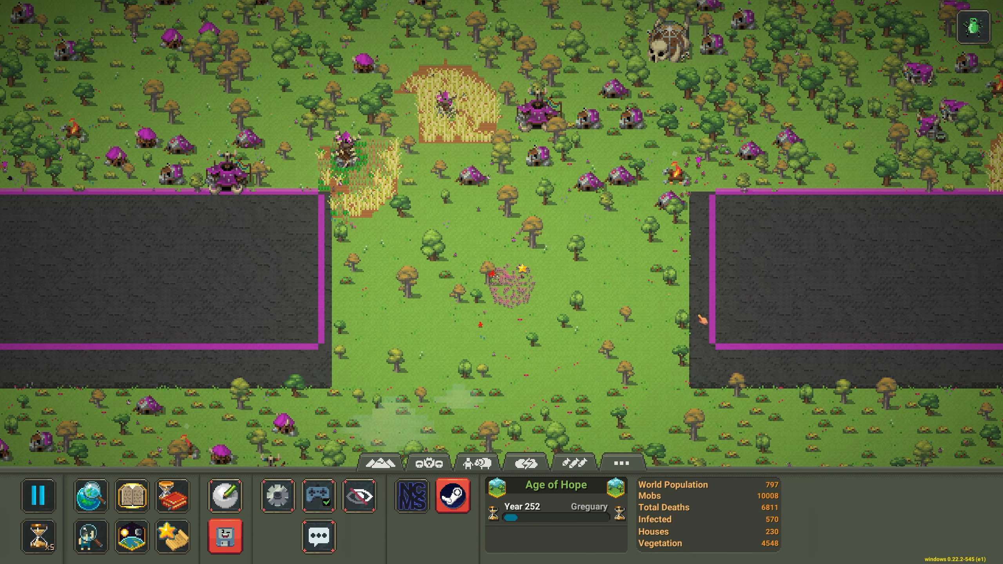
mouse_move(360, 496)
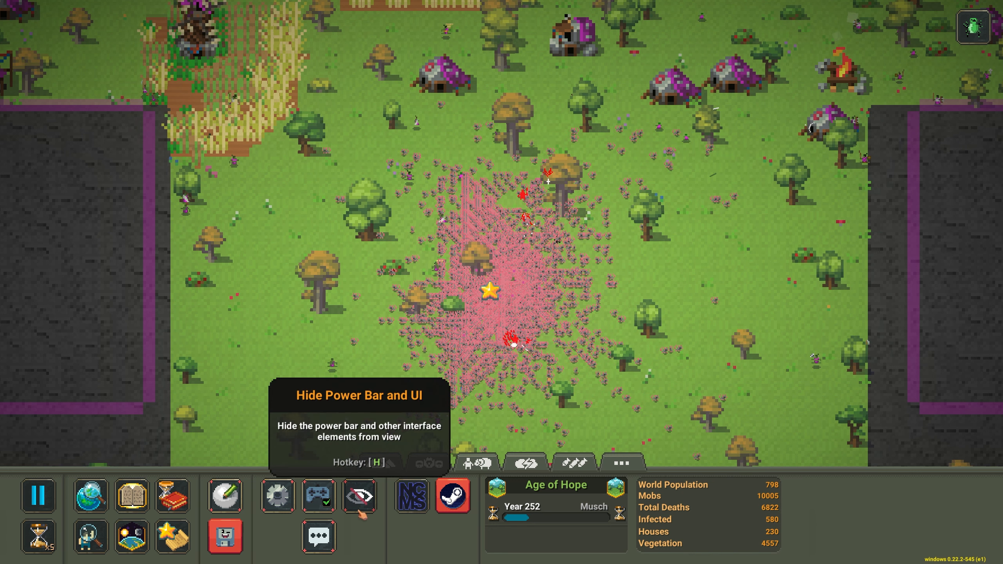
click(358, 497)
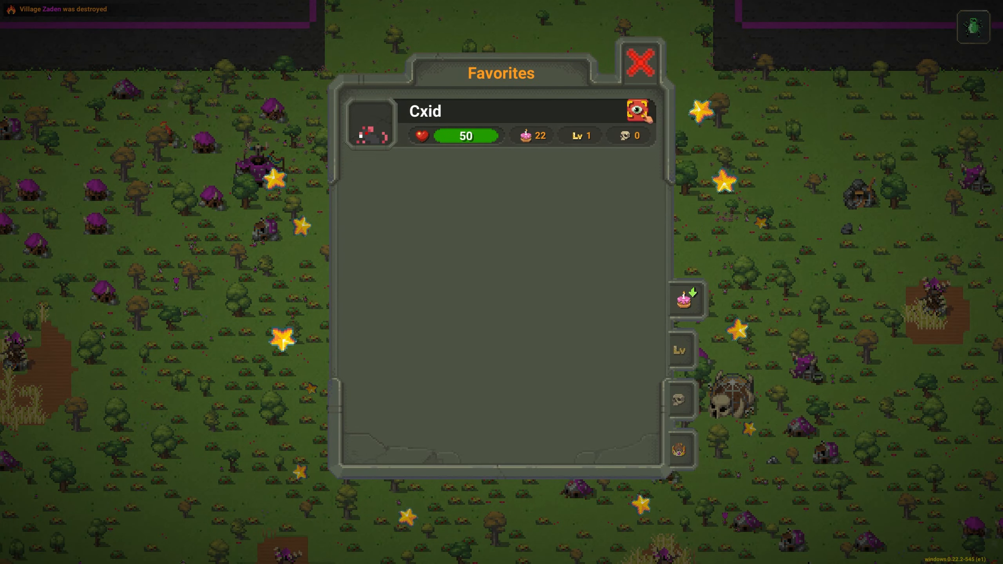
Close the Favorites window and let the rats overrun the orc village
click(640, 113)
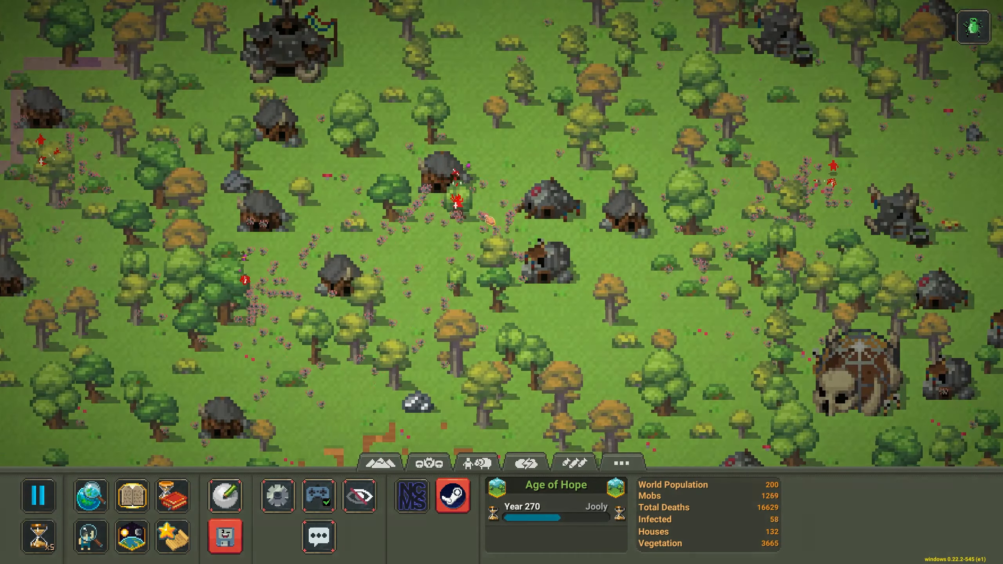
Inspect the orc Gakon and set the camera to follow him on the map
click(38, 496)
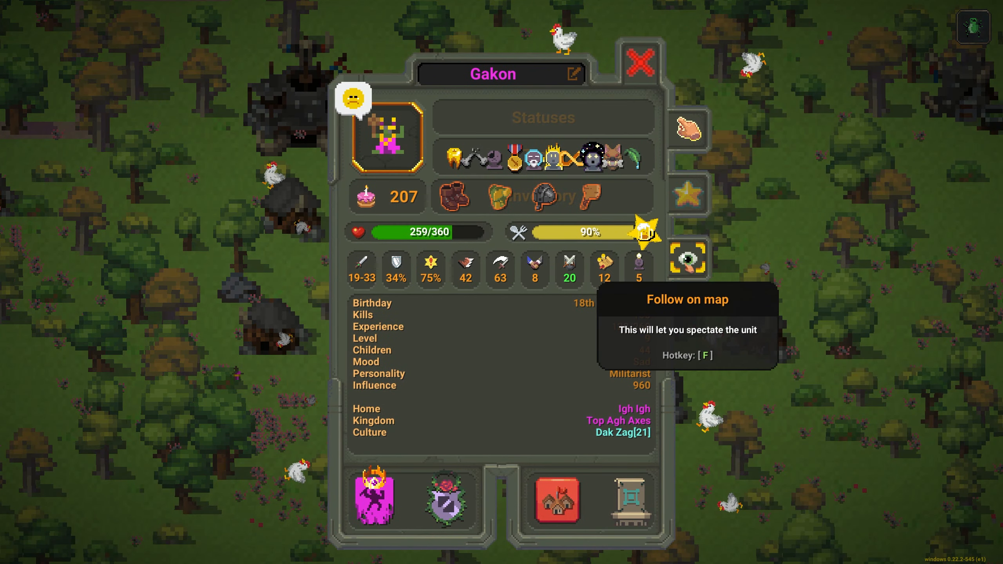
mouse_move(546, 195)
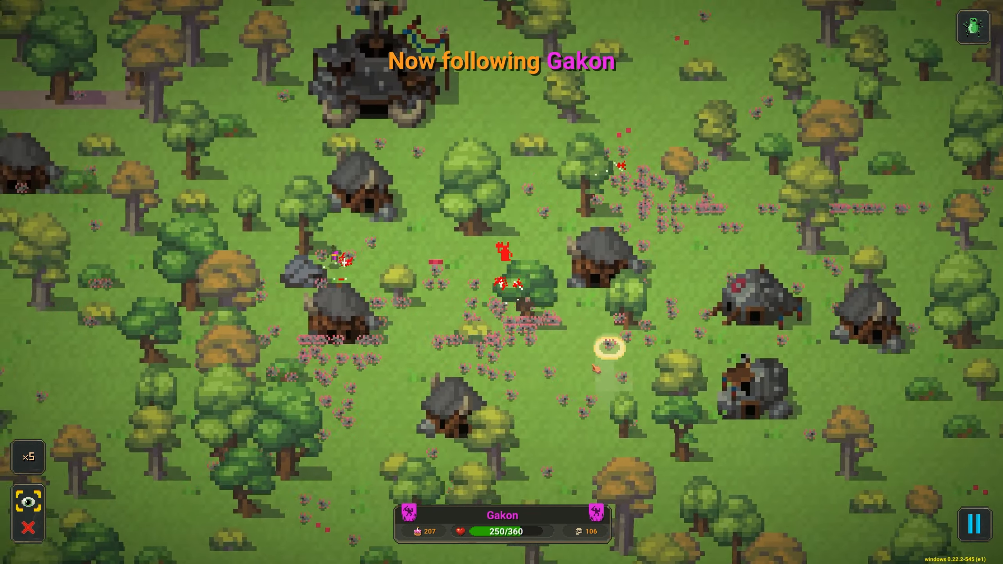
click(27, 456)
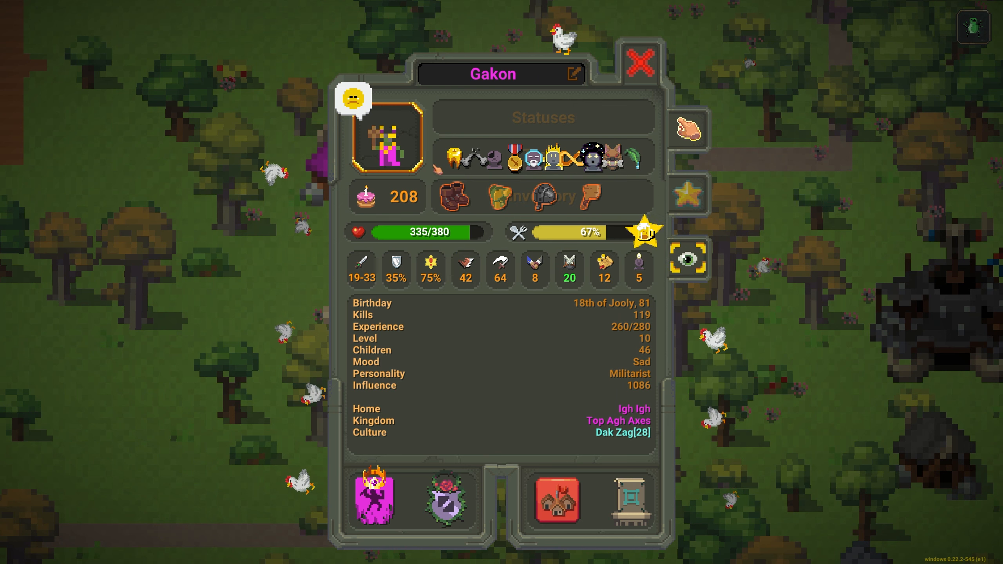
mouse_move(455, 158)
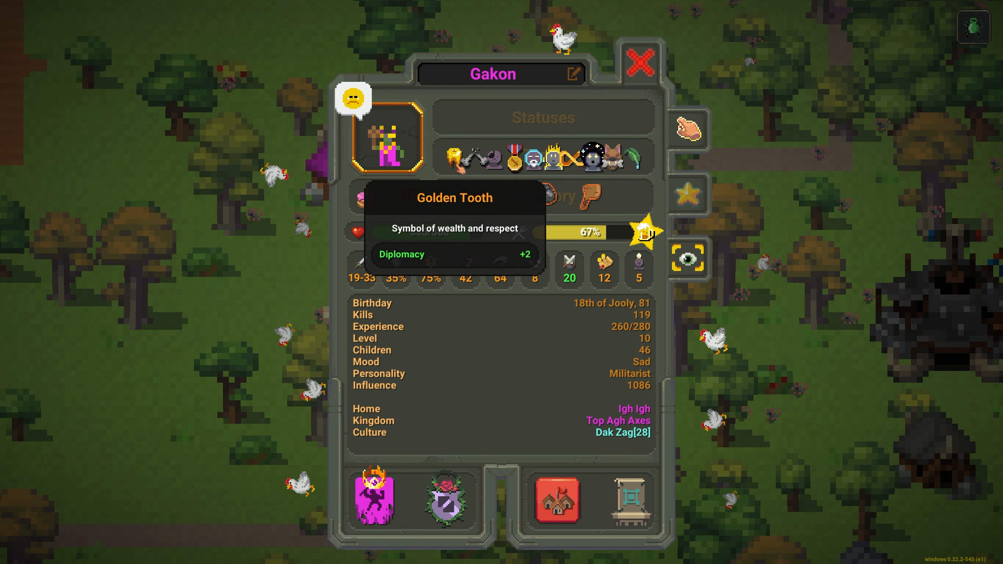
Close Gakon's info window after reviewing his 119 kills and traits
click(640, 66)
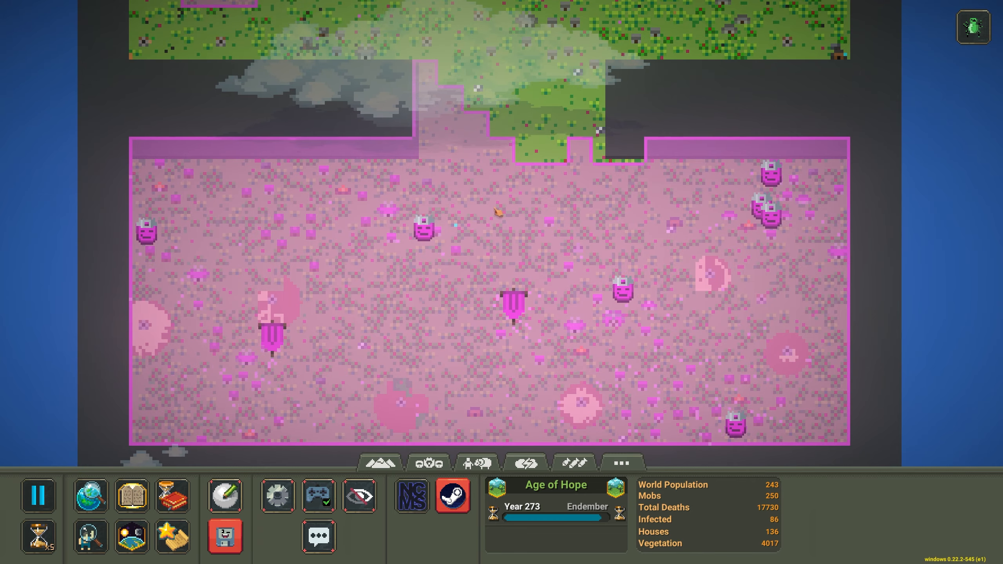